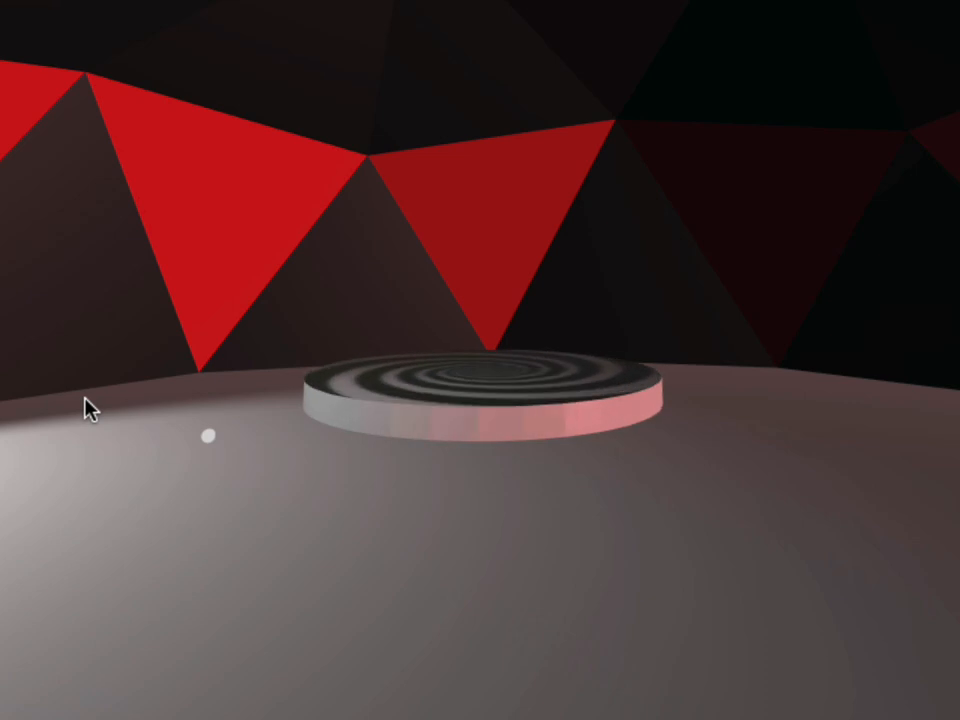
pyautogui.moveTo(537, 336)
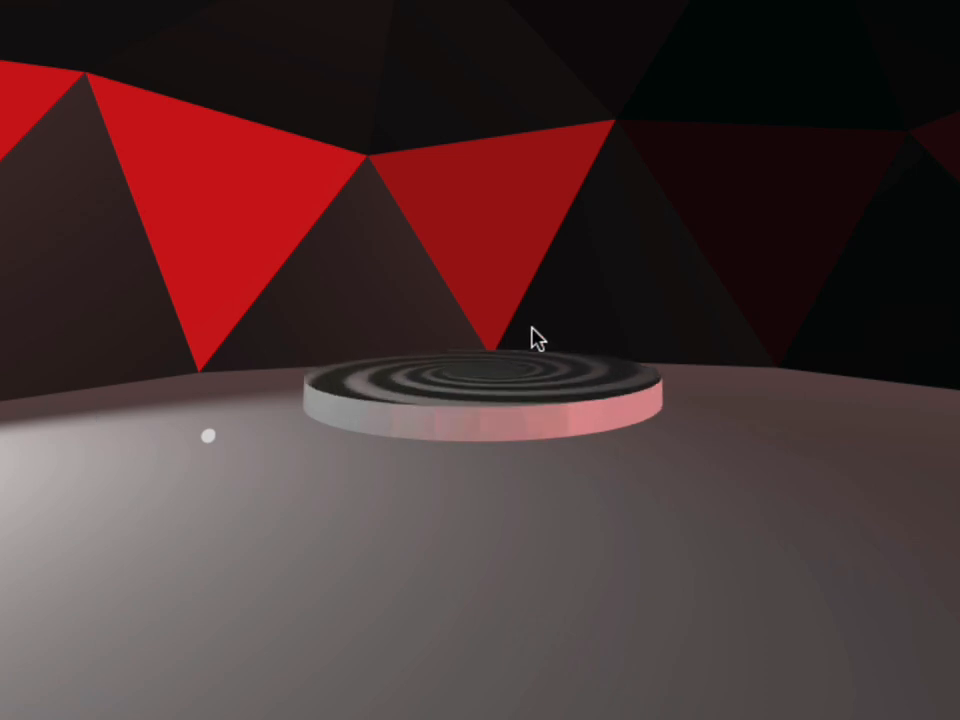